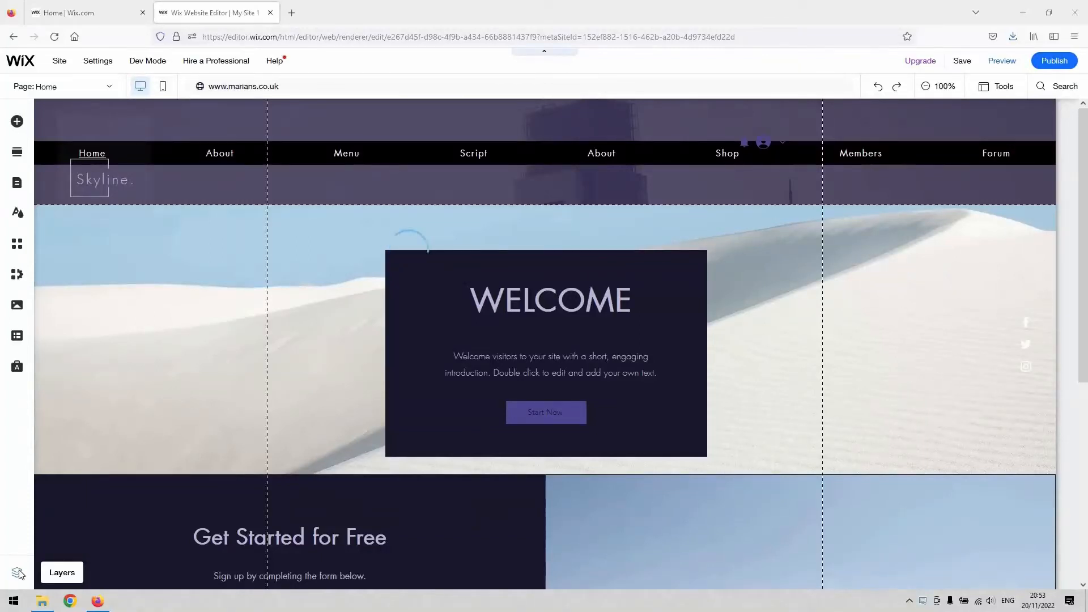
pyautogui.moveTo(17, 570)
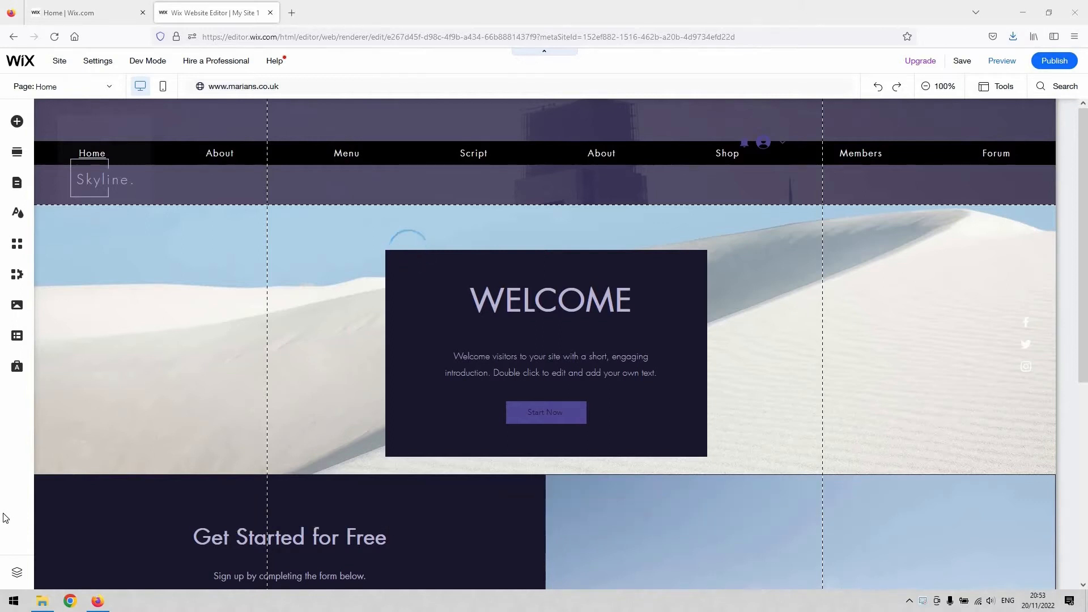
# Switch to My Site 1's dashboard, dismiss Site Actions, and show the recently opened sites list
pyautogui.click(82, 13)
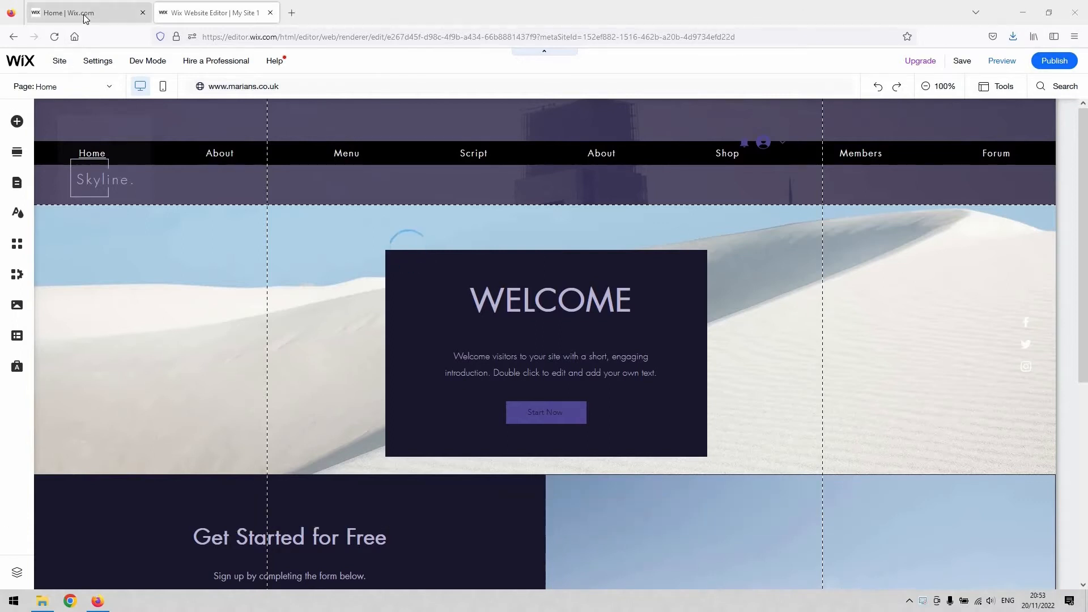
pyautogui.click(69, 12)
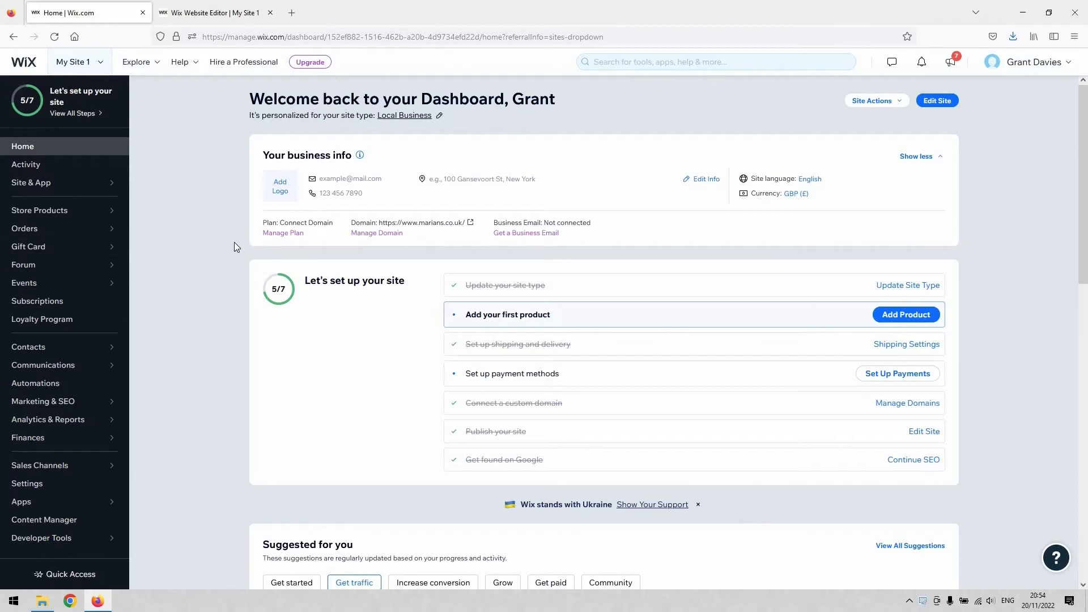
pyautogui.click(76, 61)
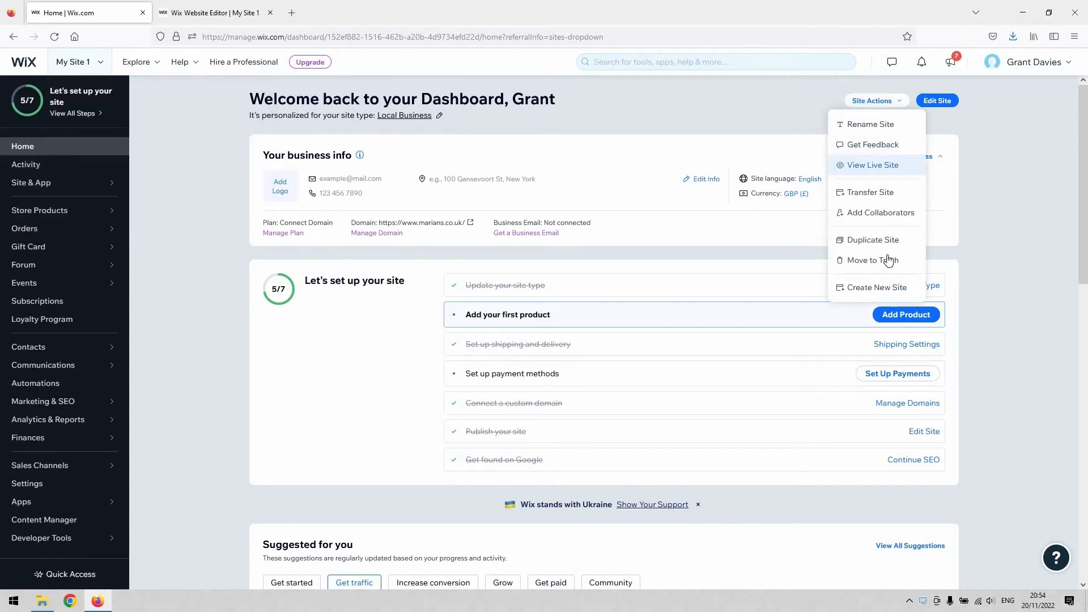
pyautogui.click(509, 114)
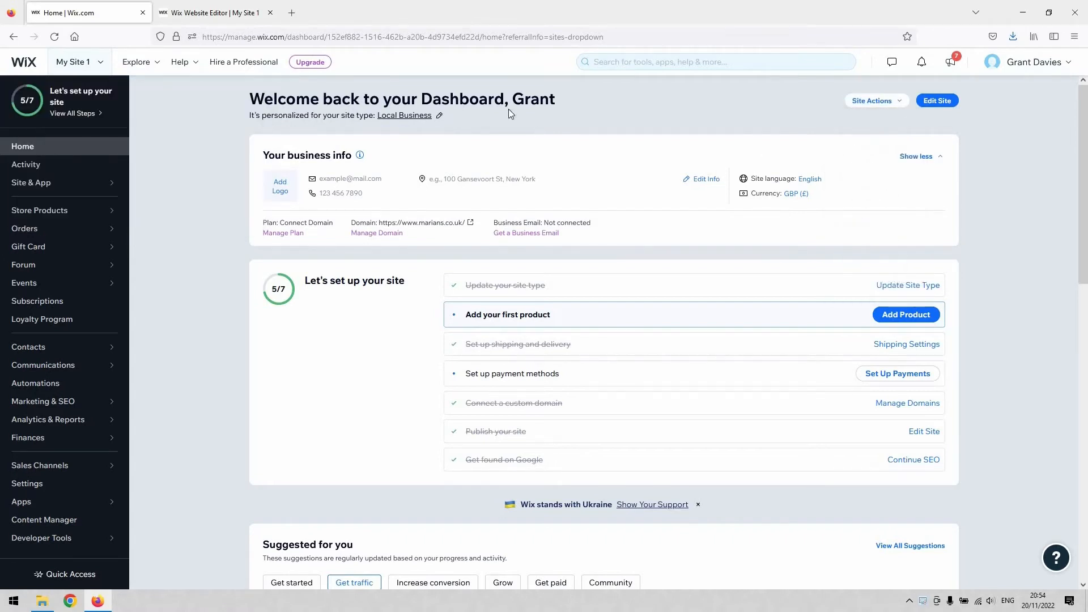
pyautogui.moveTo(207, 94)
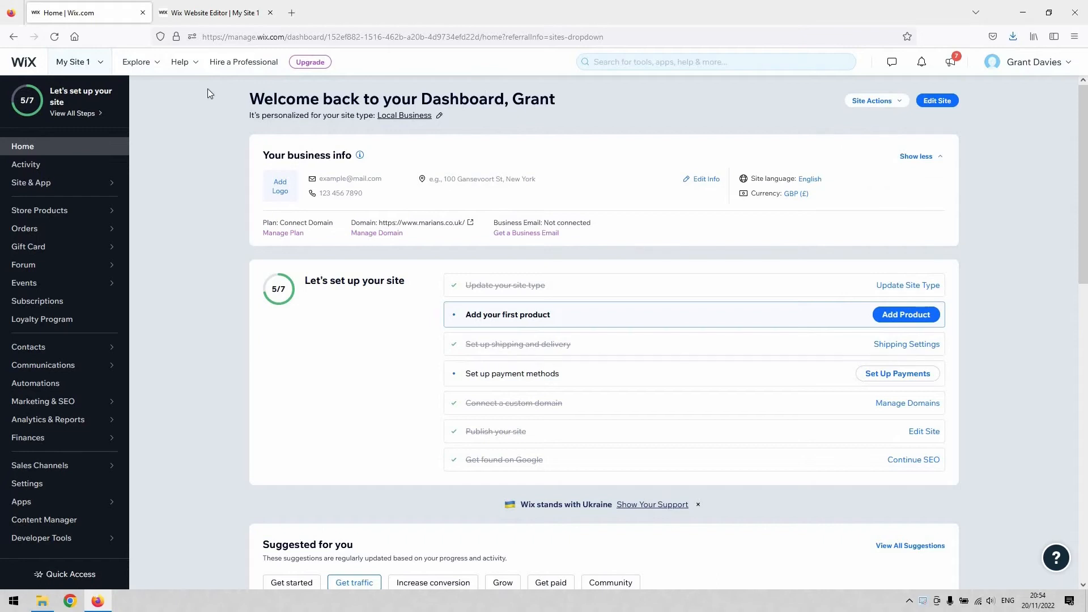
pyautogui.click(75, 61)
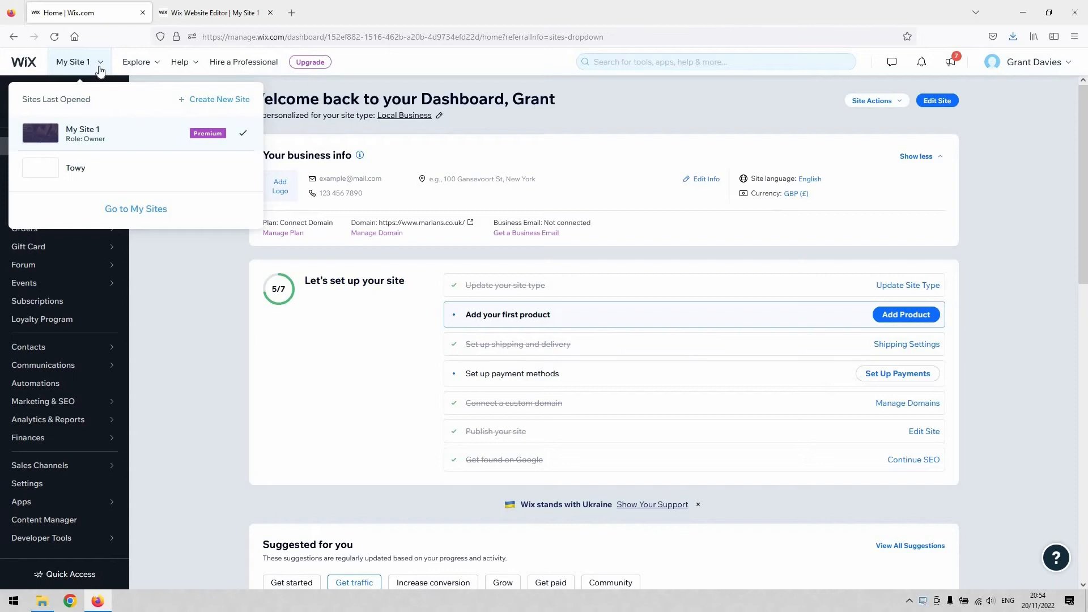
# Go to My Sites from the My Site 1 dropdown's recently opened sites list
pyautogui.click(76, 61)
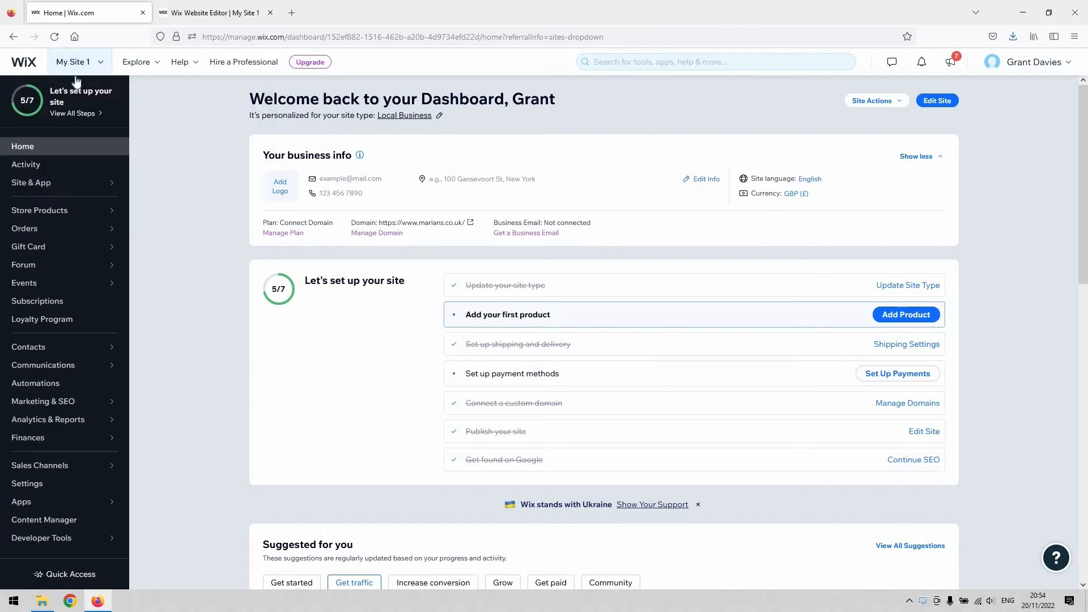
pyautogui.click(76, 61)
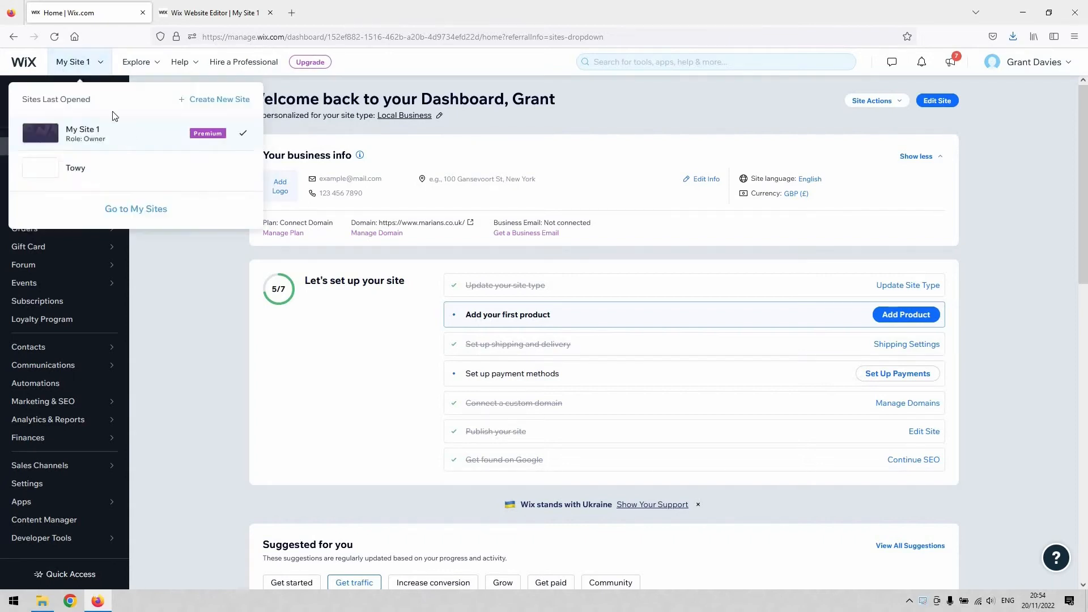
pyautogui.moveTo(136, 208)
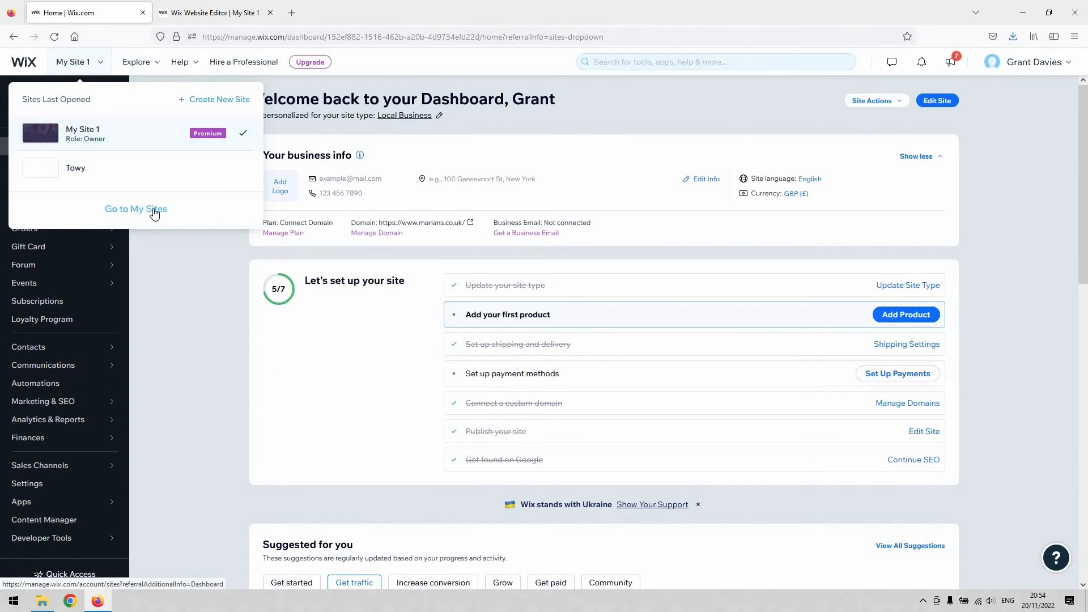
pyautogui.click(136, 209)
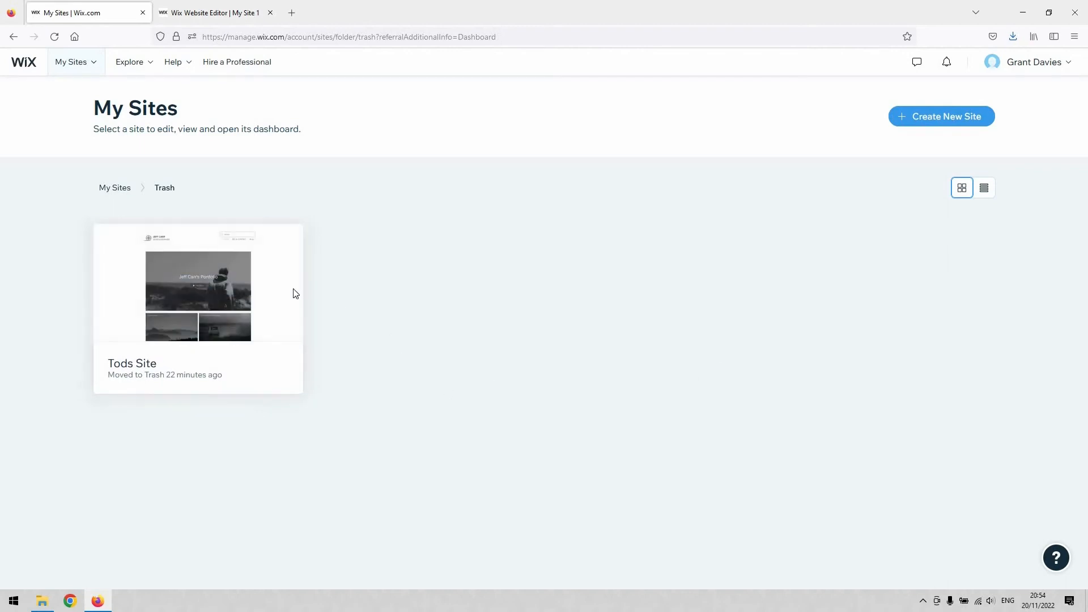
pyautogui.moveTo(197, 281)
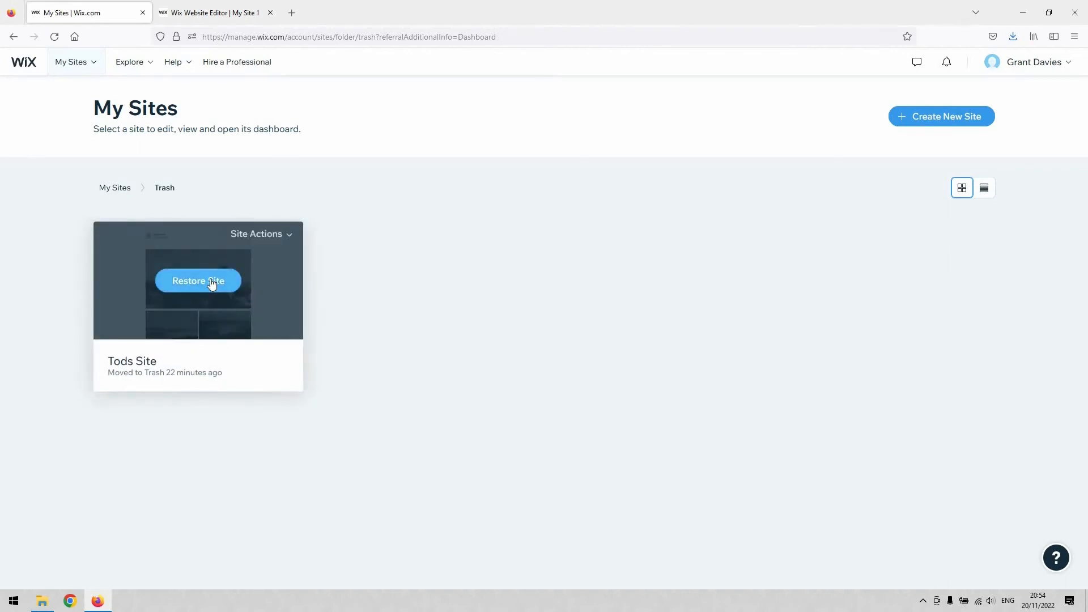
pyautogui.moveTo(199, 191)
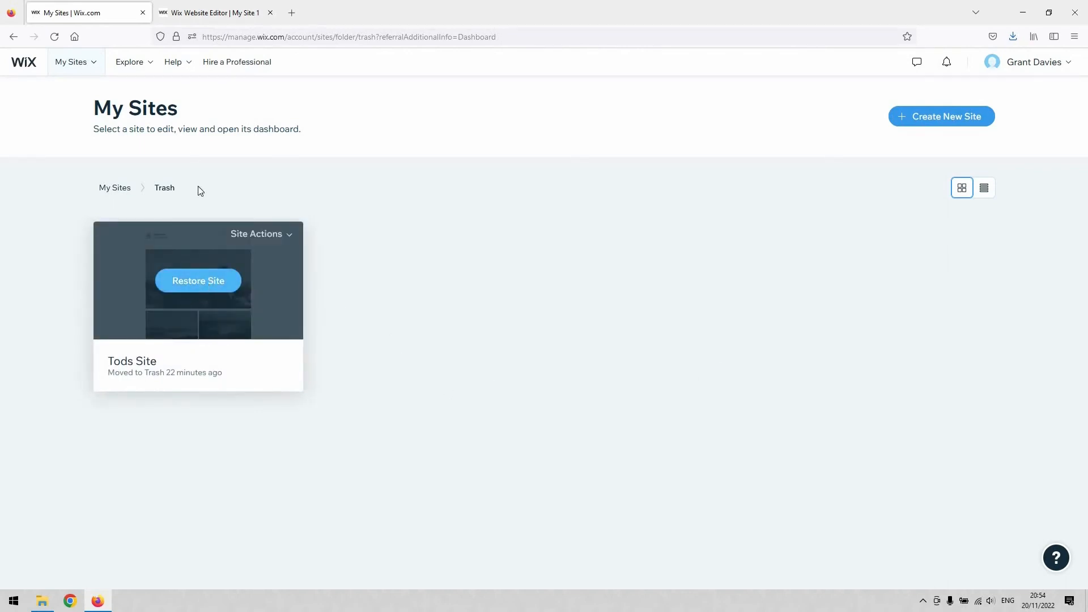
pyautogui.moveTo(197, 281)
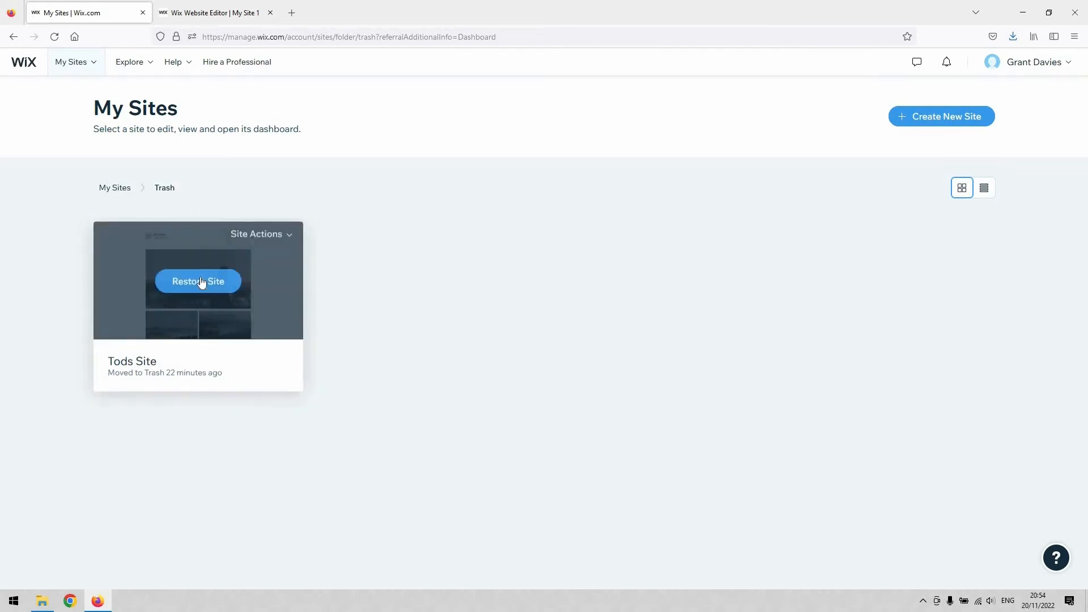
# Restore Tods Site from the Trash and confirm, leaving the Trash empty
pyautogui.click(197, 281)
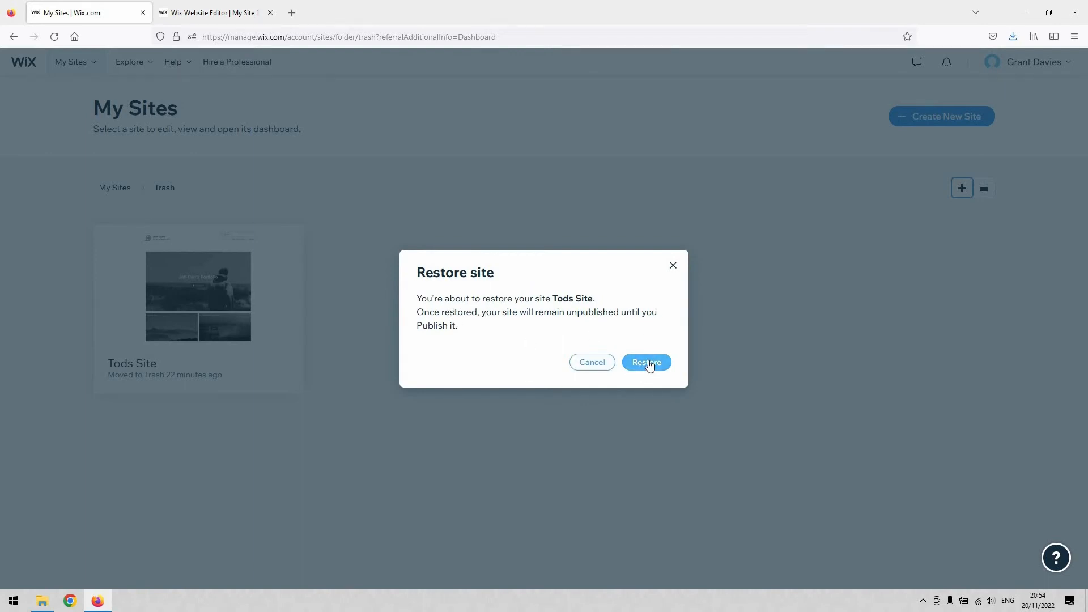
pyautogui.click(645, 362)
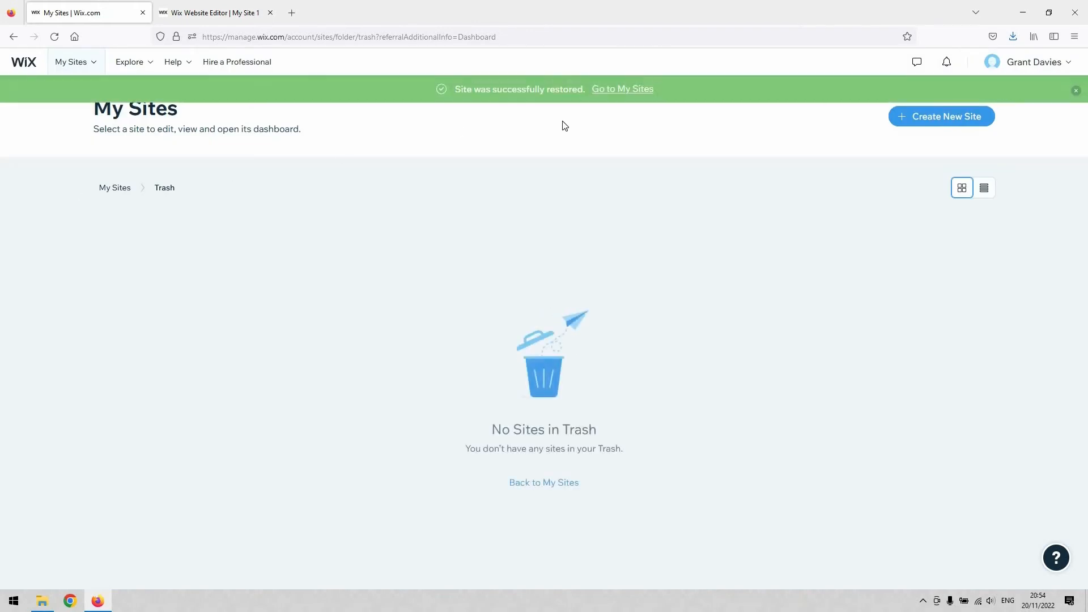
pyautogui.moveTo(88, 219)
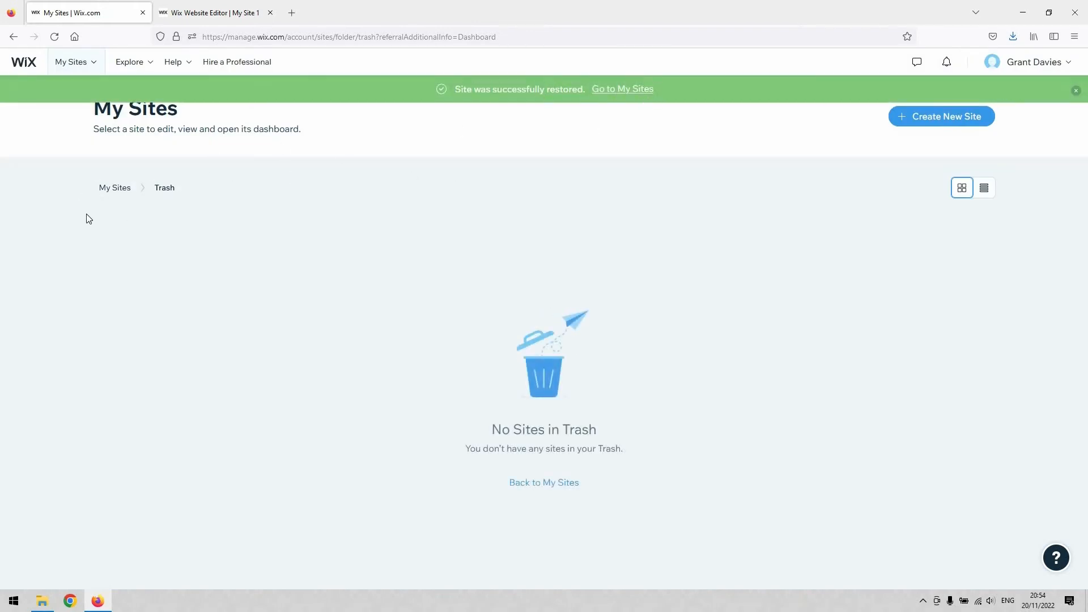